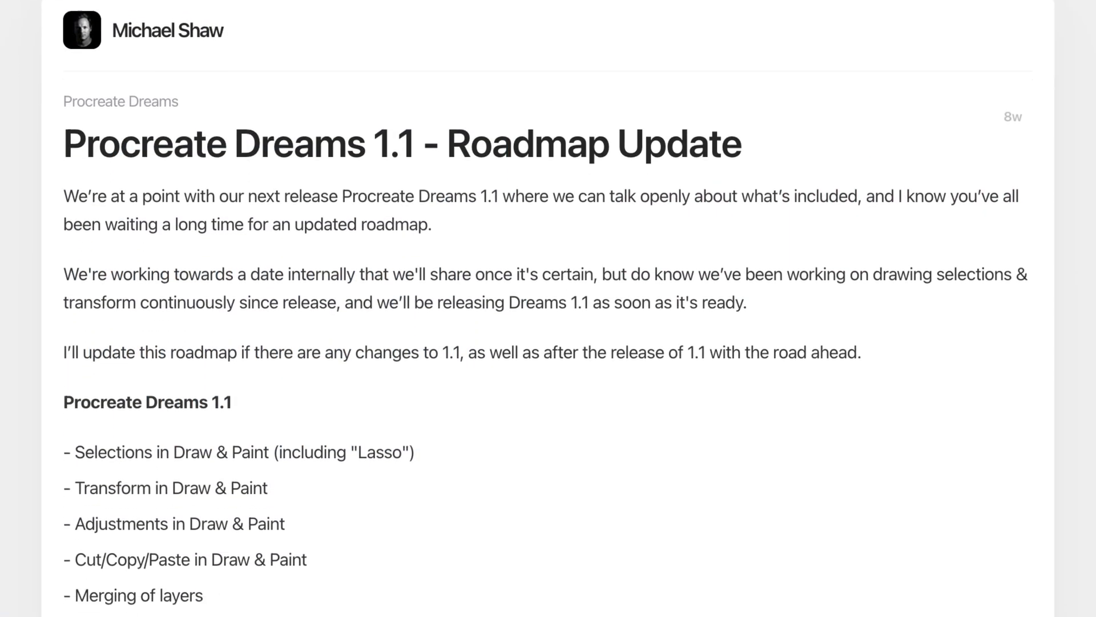
Step: Choose a Freehand selection, then show the Transform bounding box around the grey-green canvas content
{"action": "scroll", "scroll_direction": "down", "scroll_amount": 3}
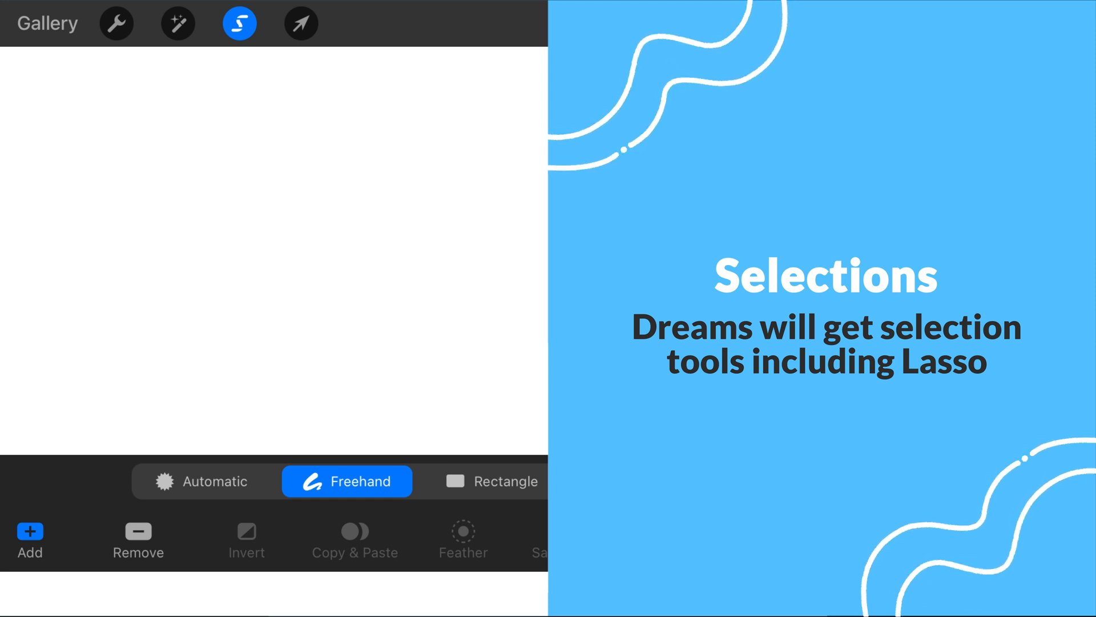
{"action": "left_click", "coordinate": [300, 23]}
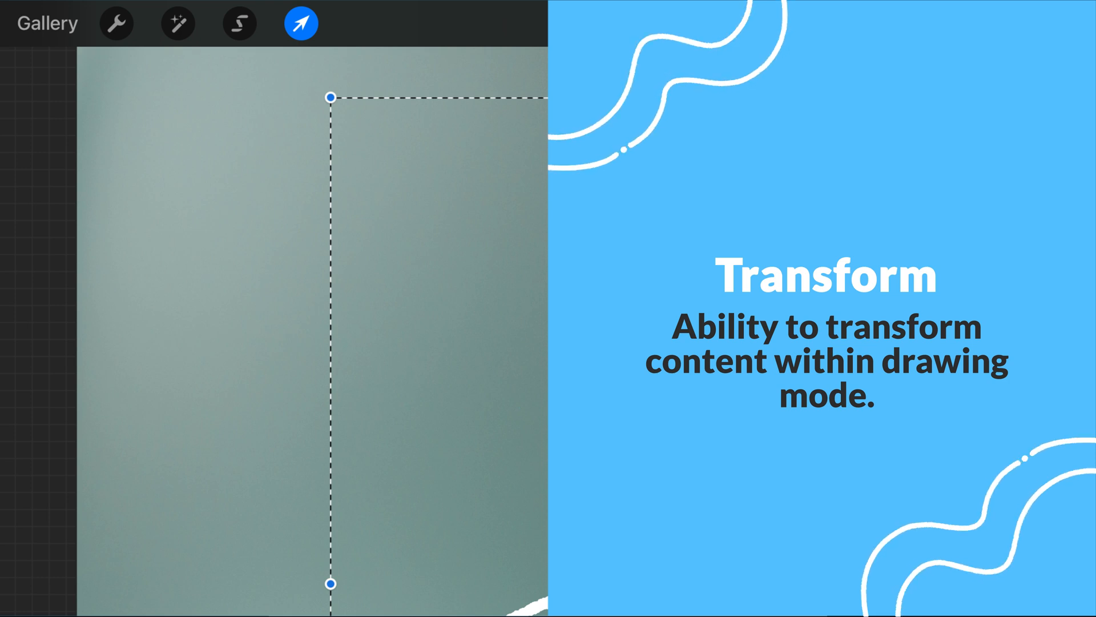
{"action": "left_click", "coordinate": [178, 23]}
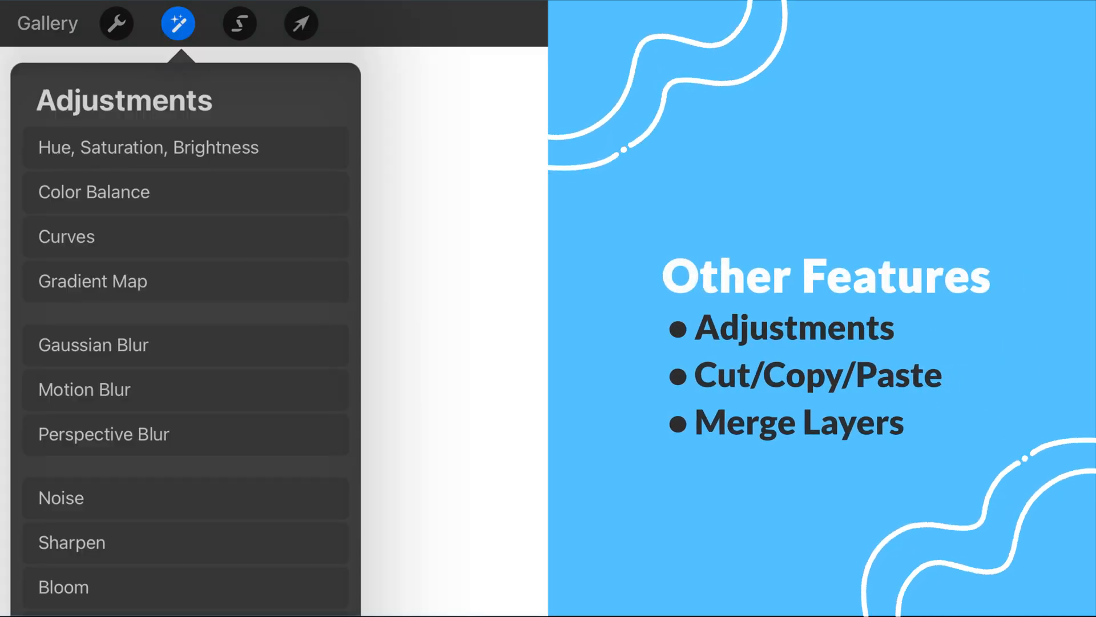
Step: Open the Drawing Layers panel listing Layer 1 and Layer
{"action": "left_click", "coordinate": [452, 57]}
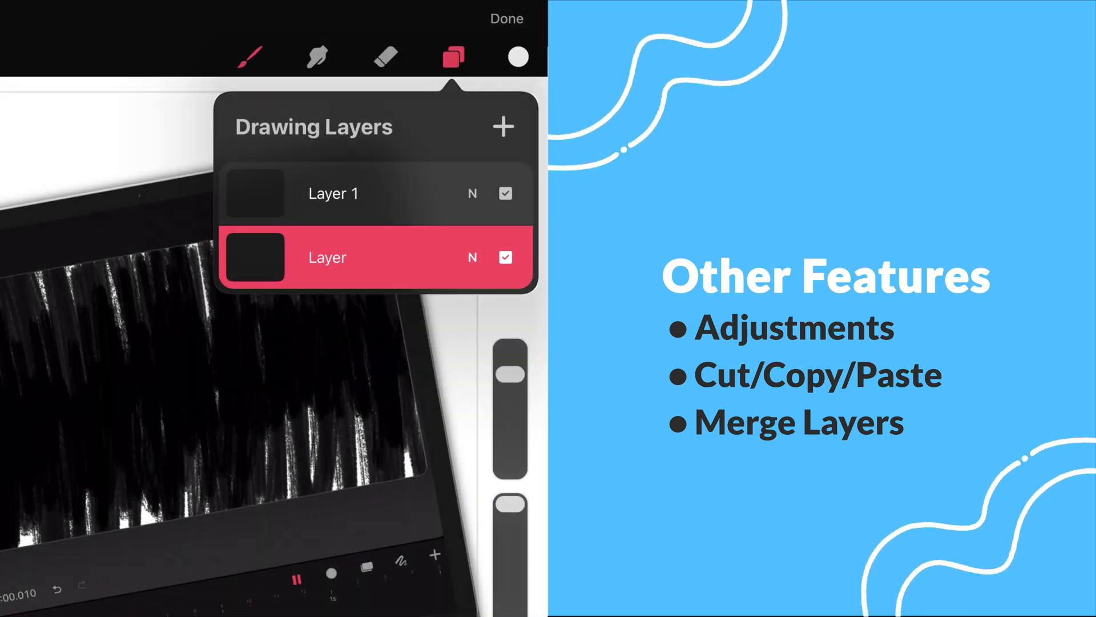